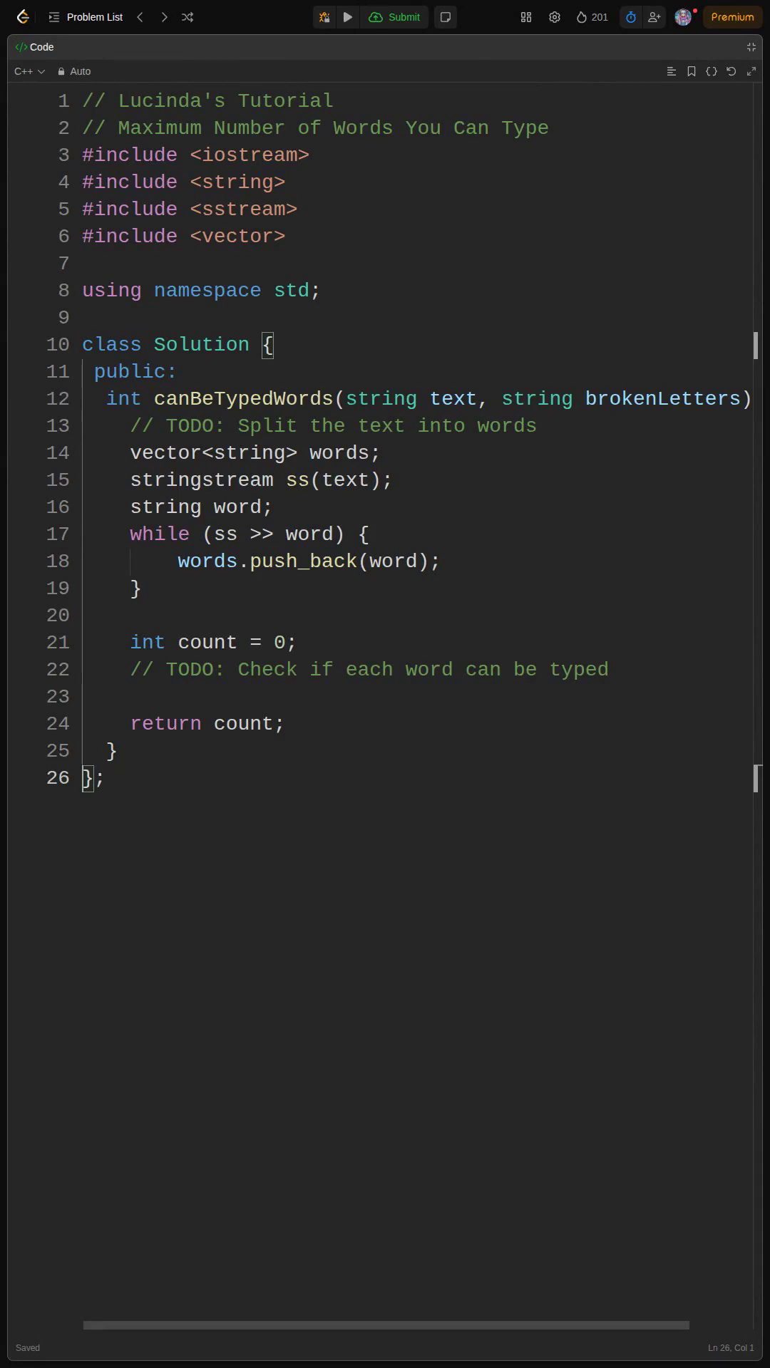
pyautogui.write('#include <unordered_set>')
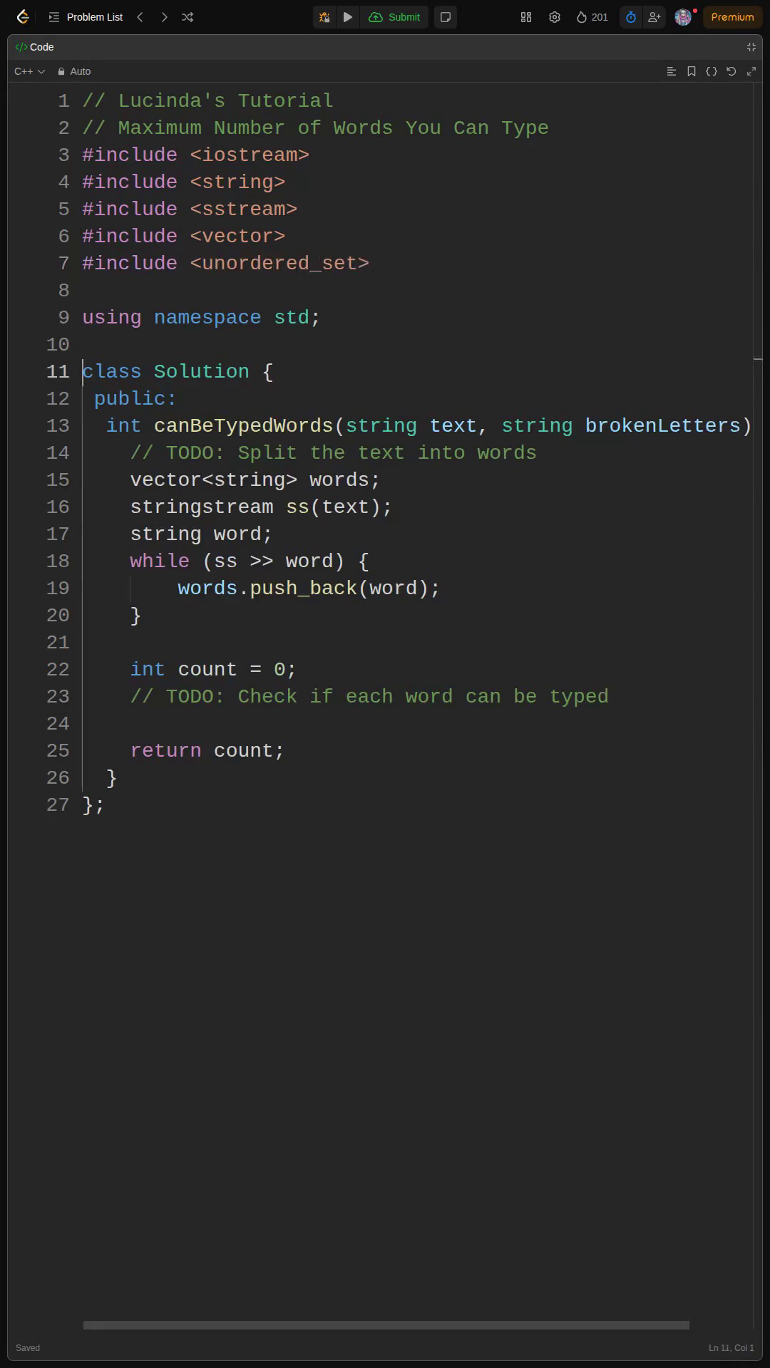
pyautogui.write('// Store broken letters in a')
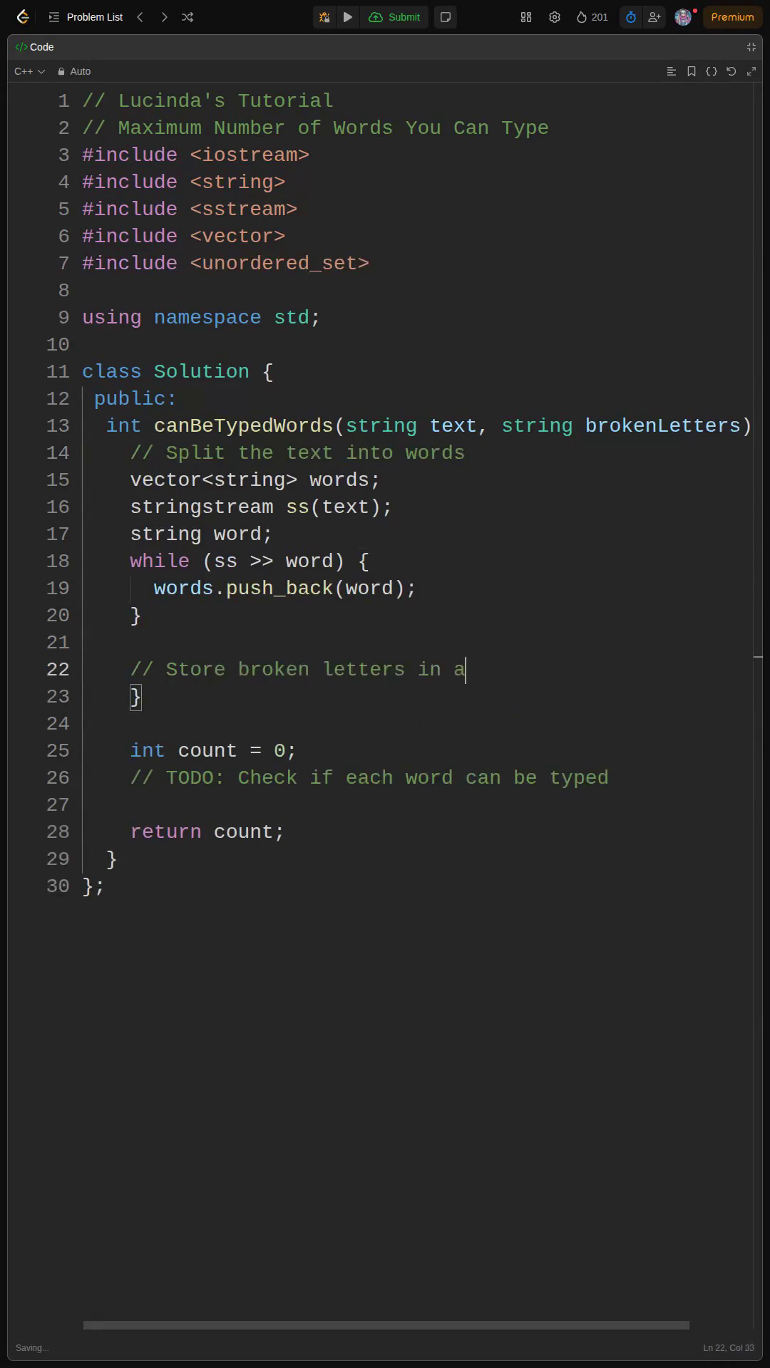